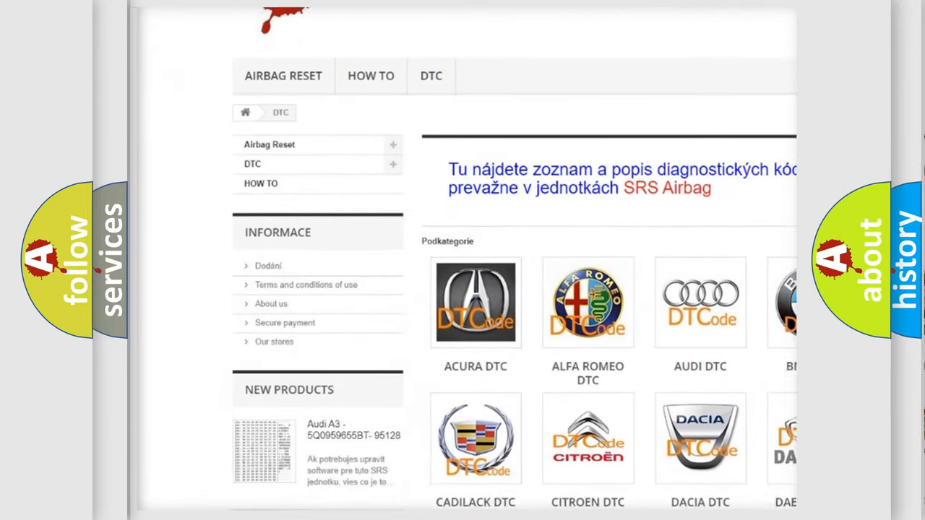
scroll(down, 3)
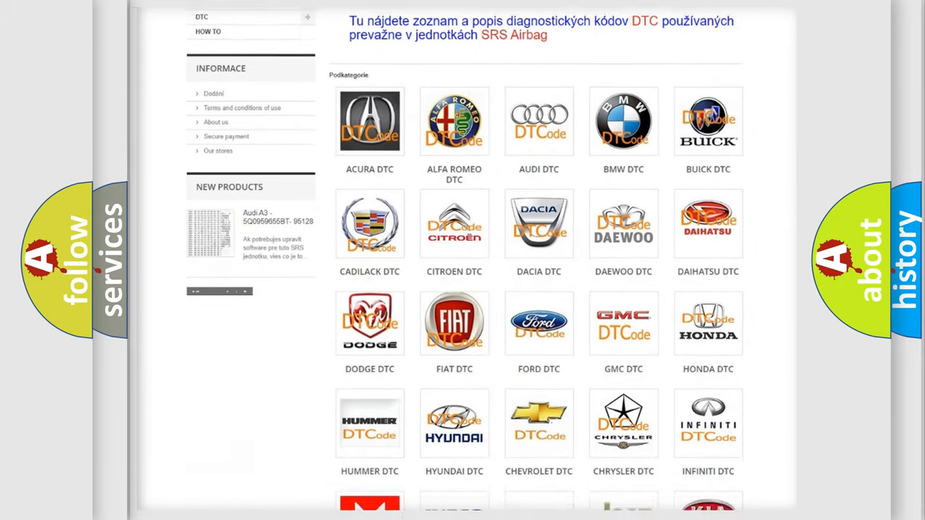
scroll(down, 3)
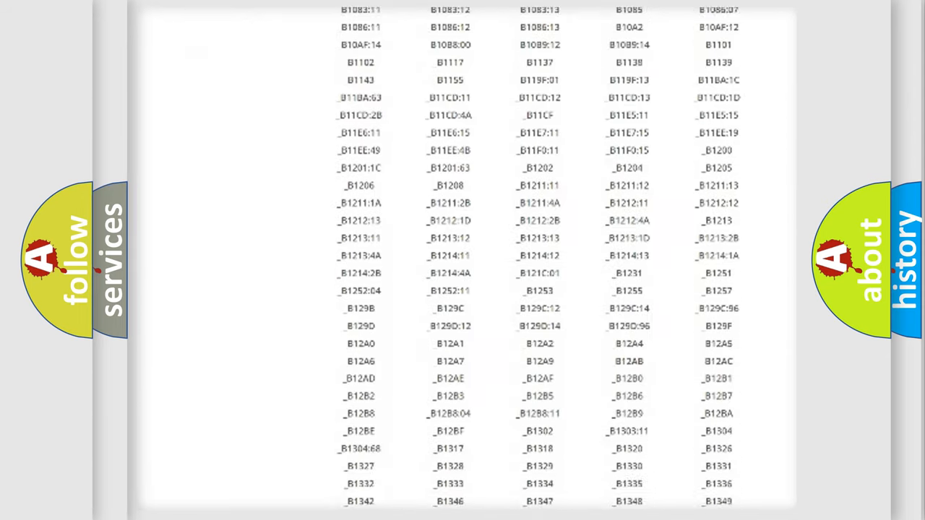
scroll(down, 3)
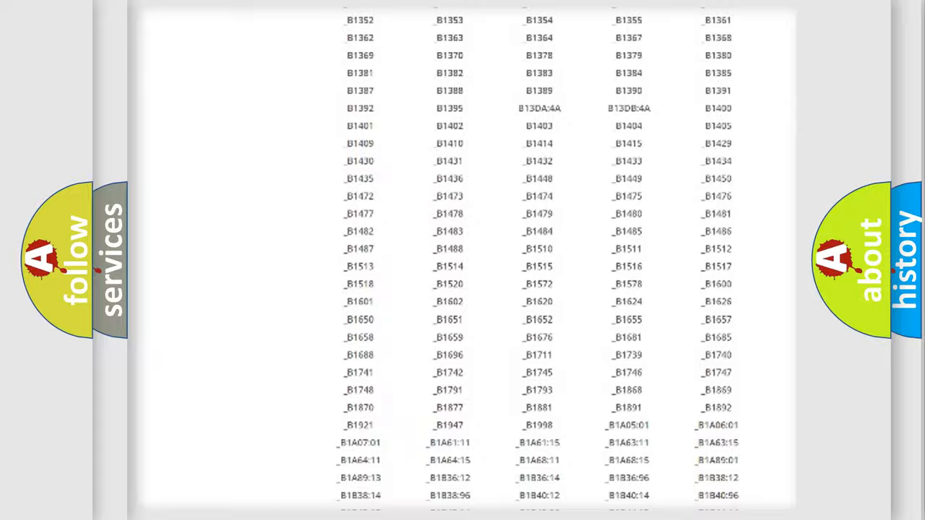